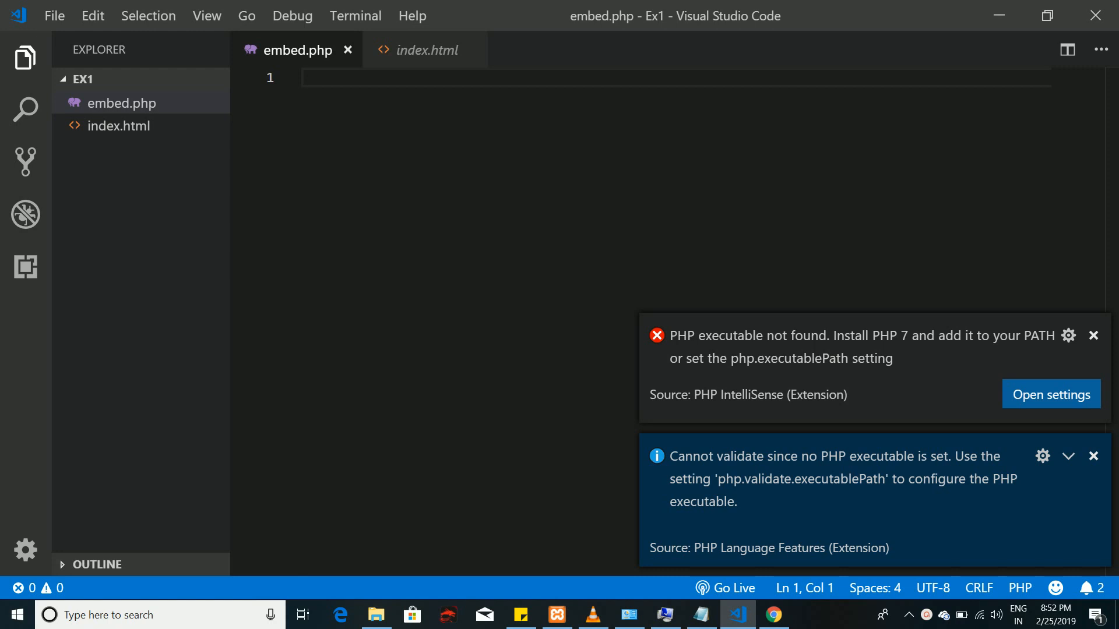
mouse_move(749, 351)
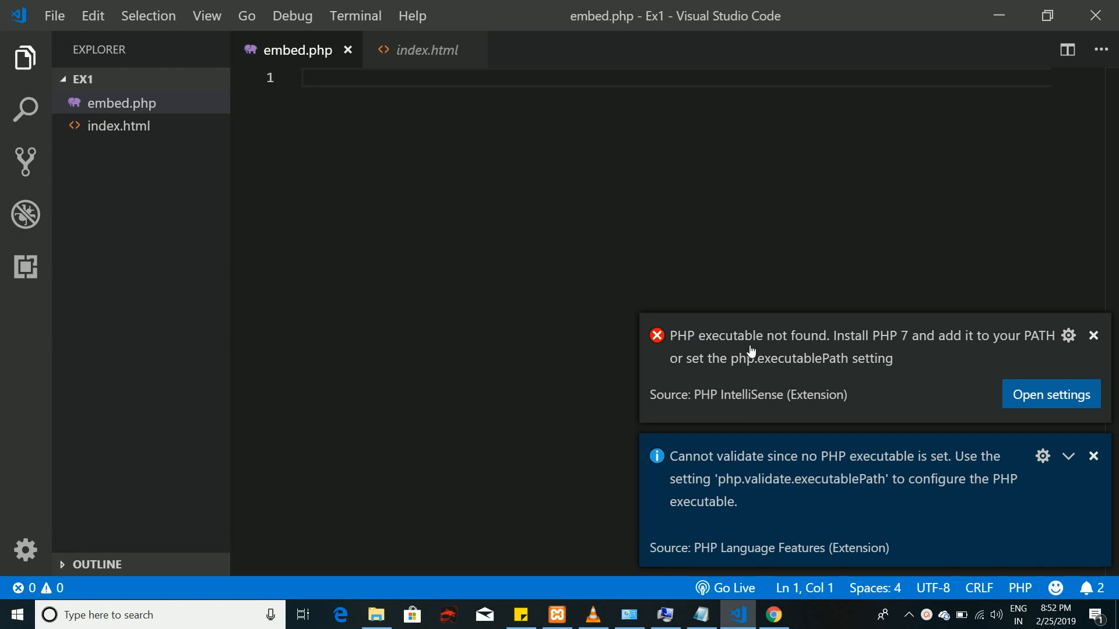
mouse_move(671, 467)
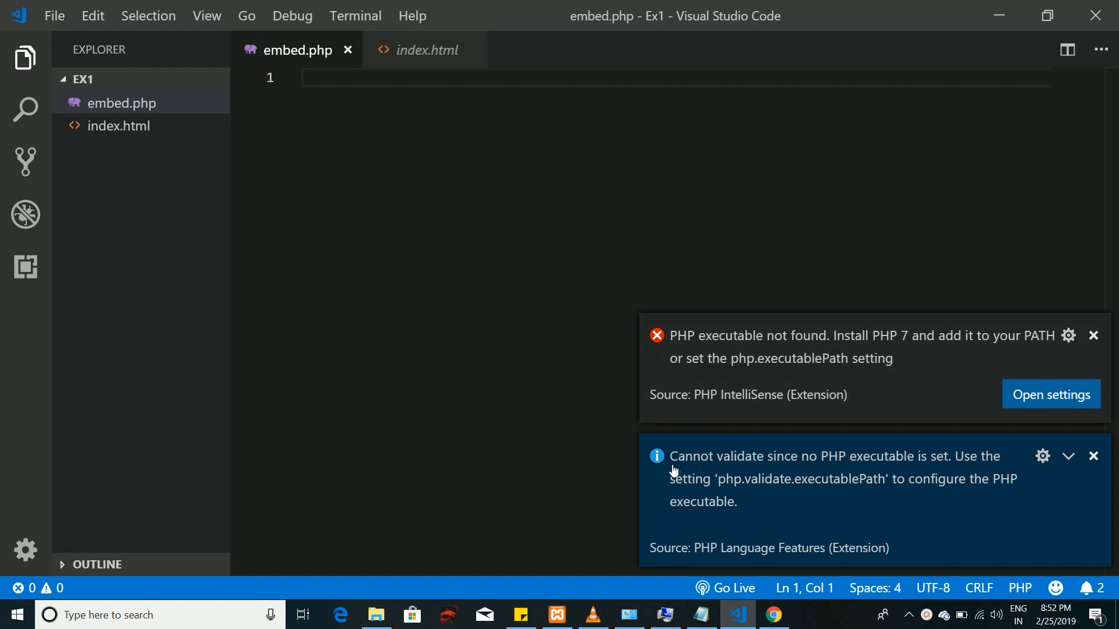
mouse_move(910, 471)
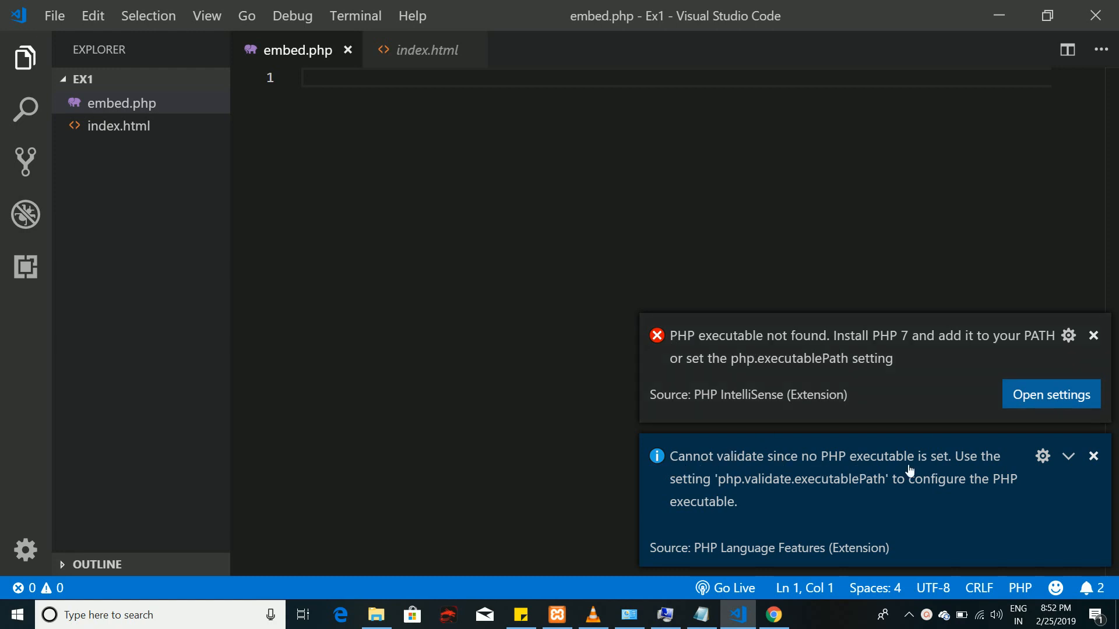
mouse_move(763, 405)
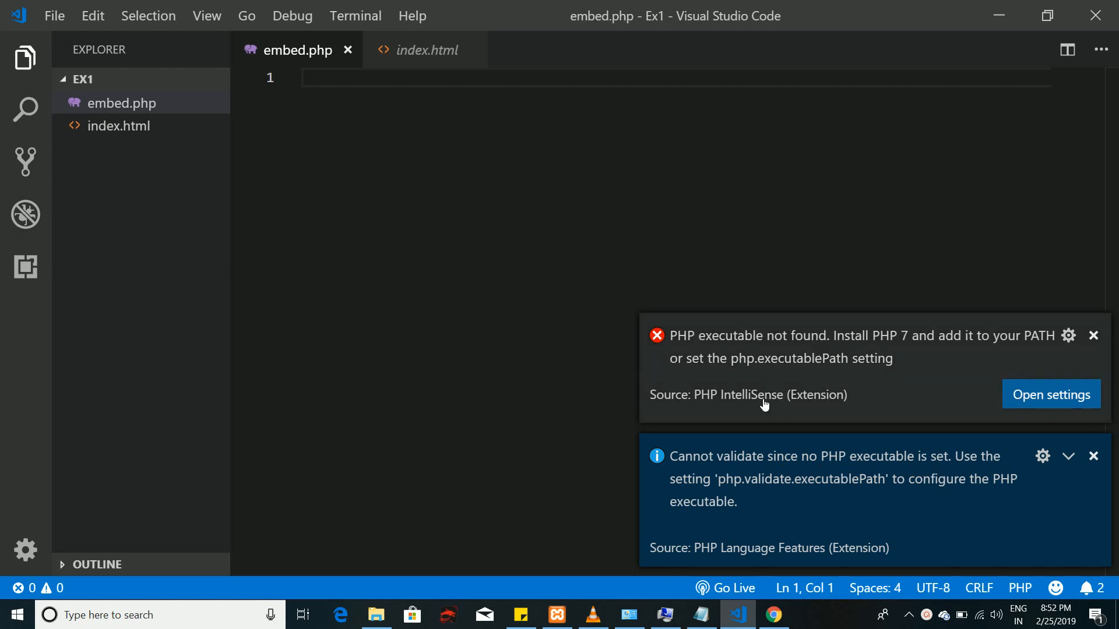
mouse_move(760, 408)
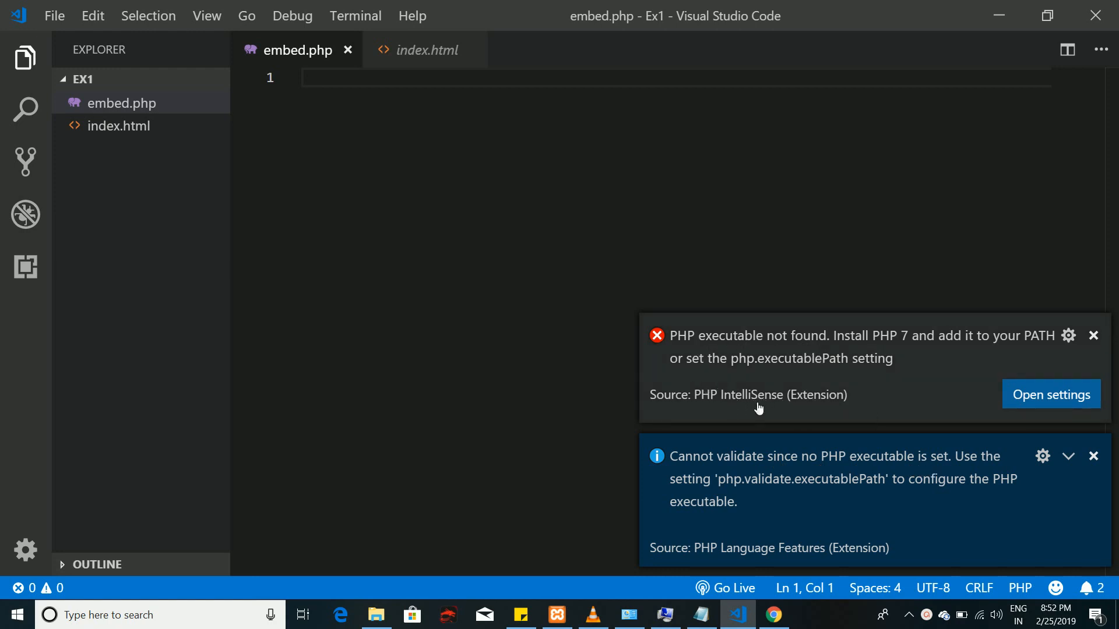
mouse_move(755, 394)
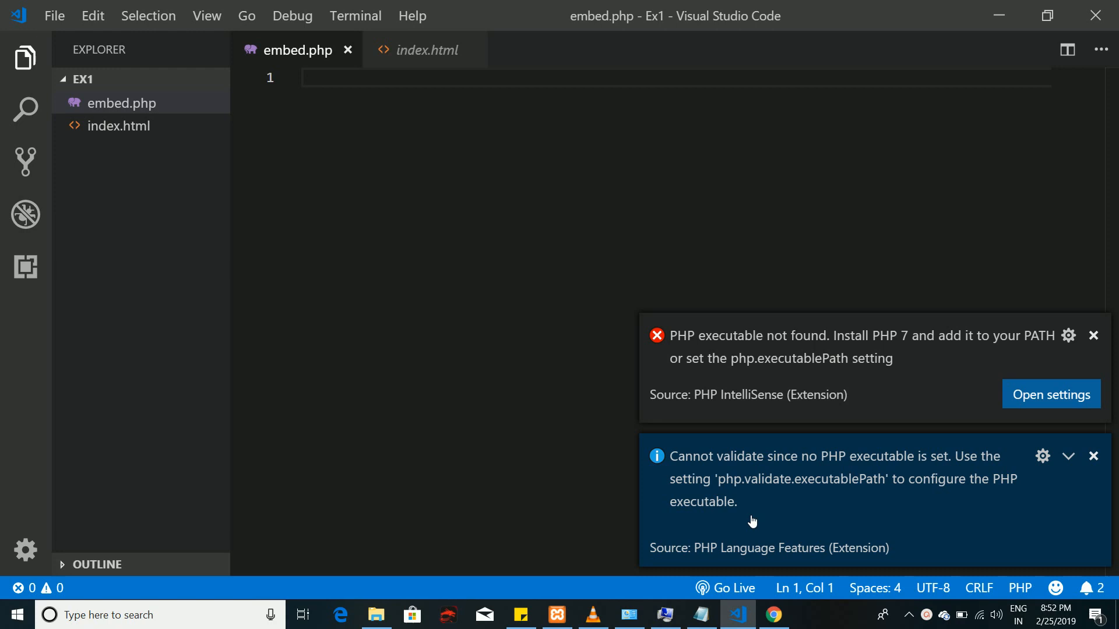
mouse_move(776, 422)
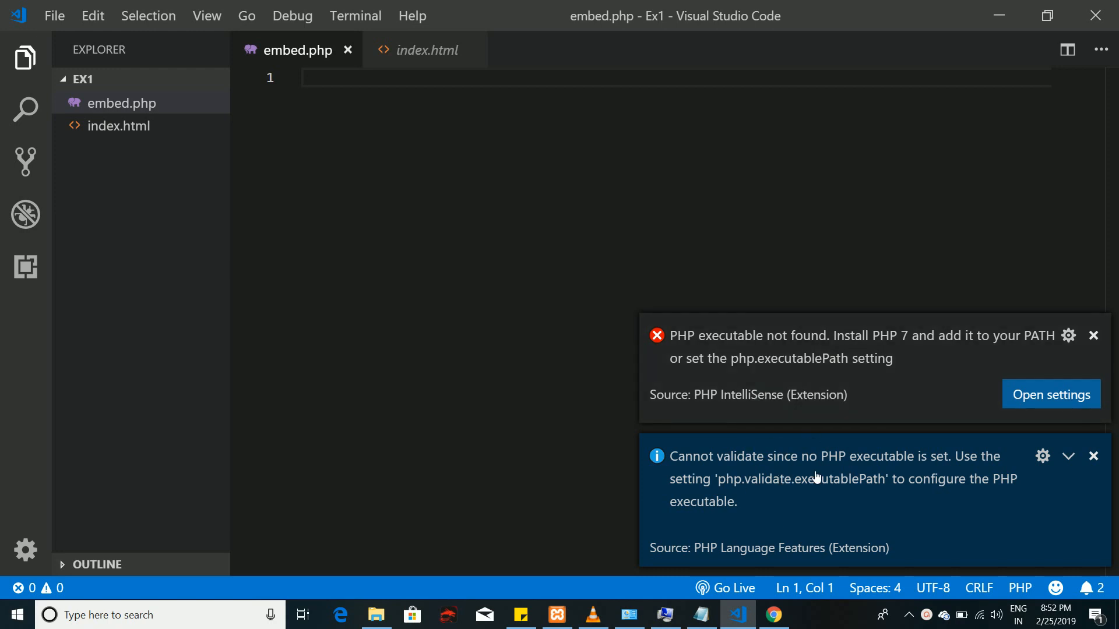
mouse_move(795, 499)
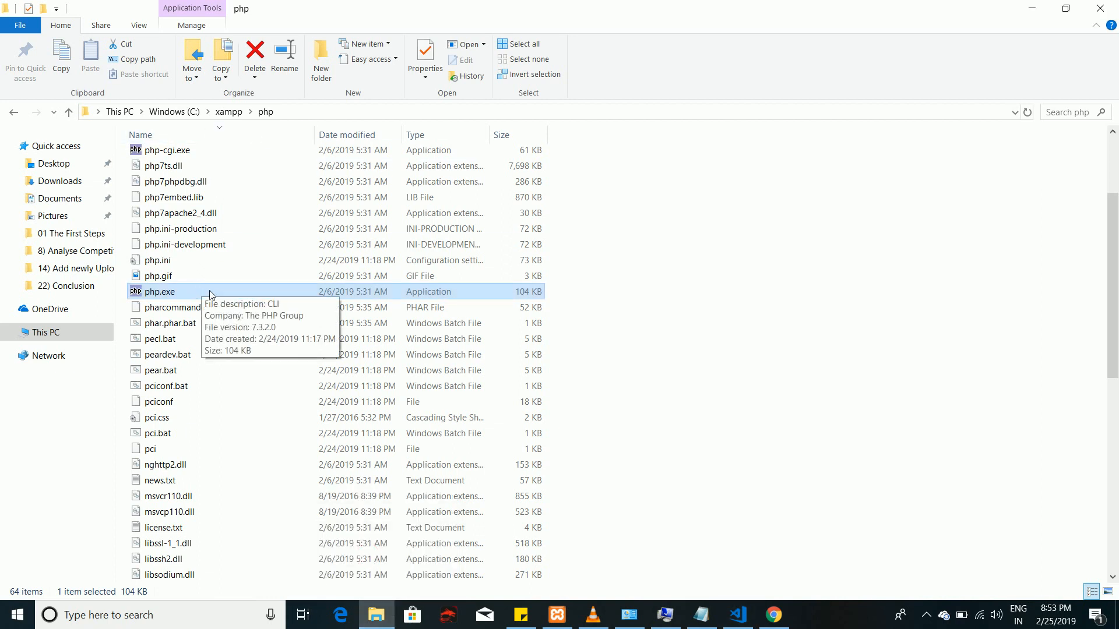
mouse_move(143, 126)
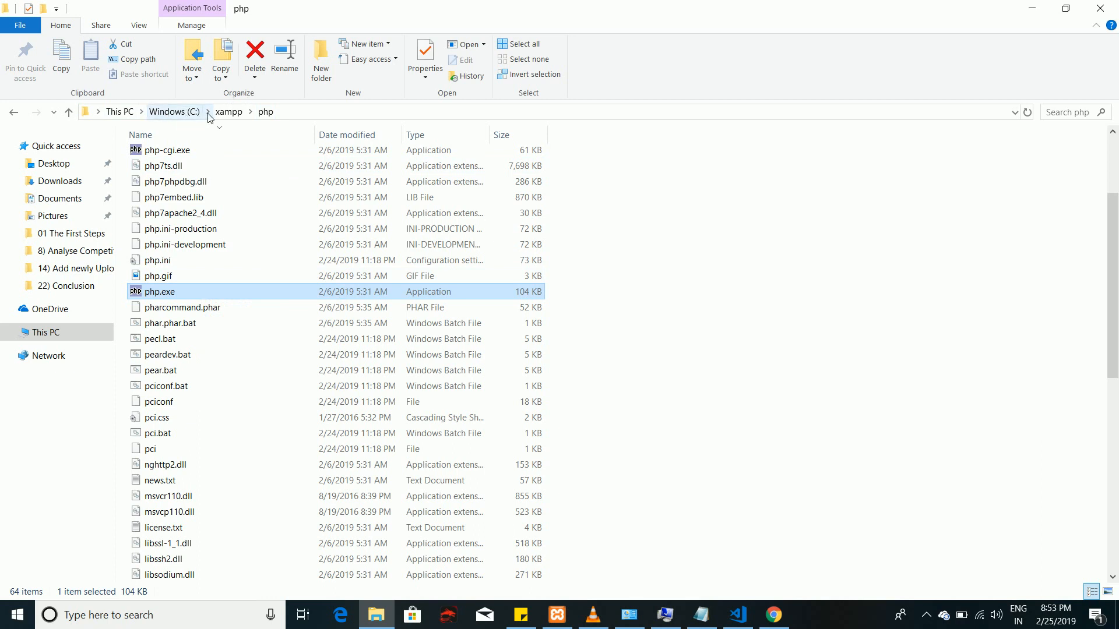
Step: Navigate from the C: drive into xampp\php and reveal its full path C:\xampp\php
click(172, 112)
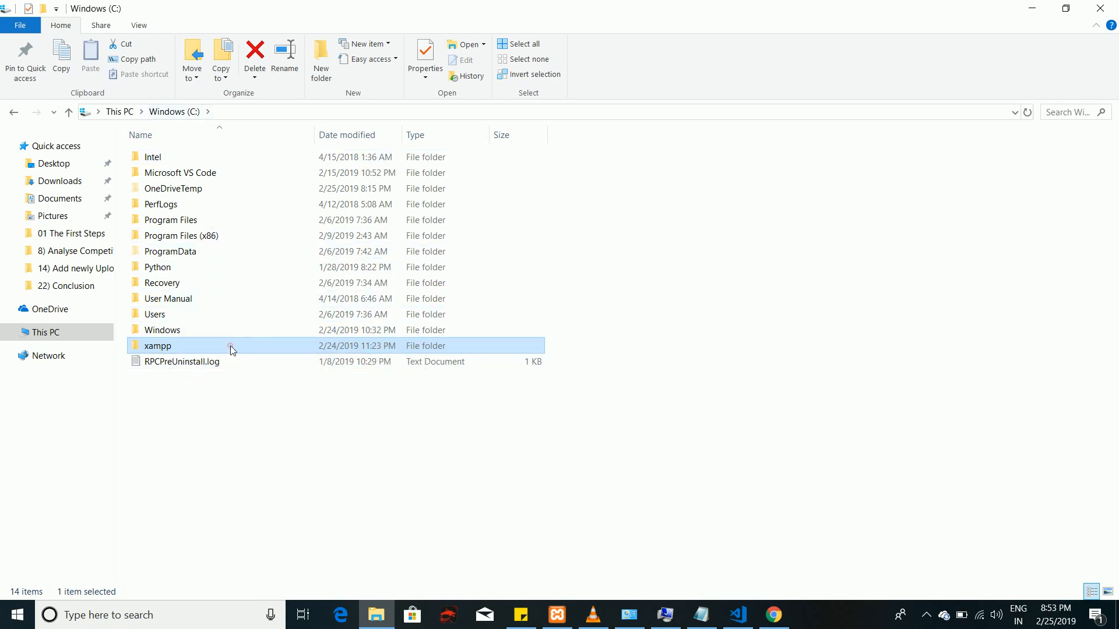
double_click(157, 345)
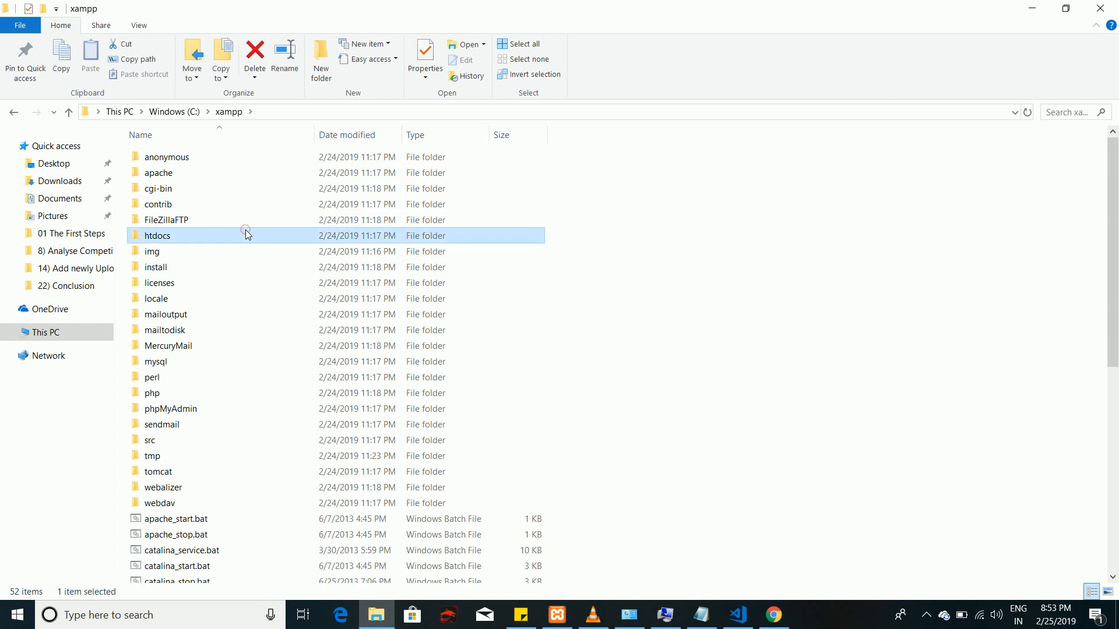
click(152, 377)
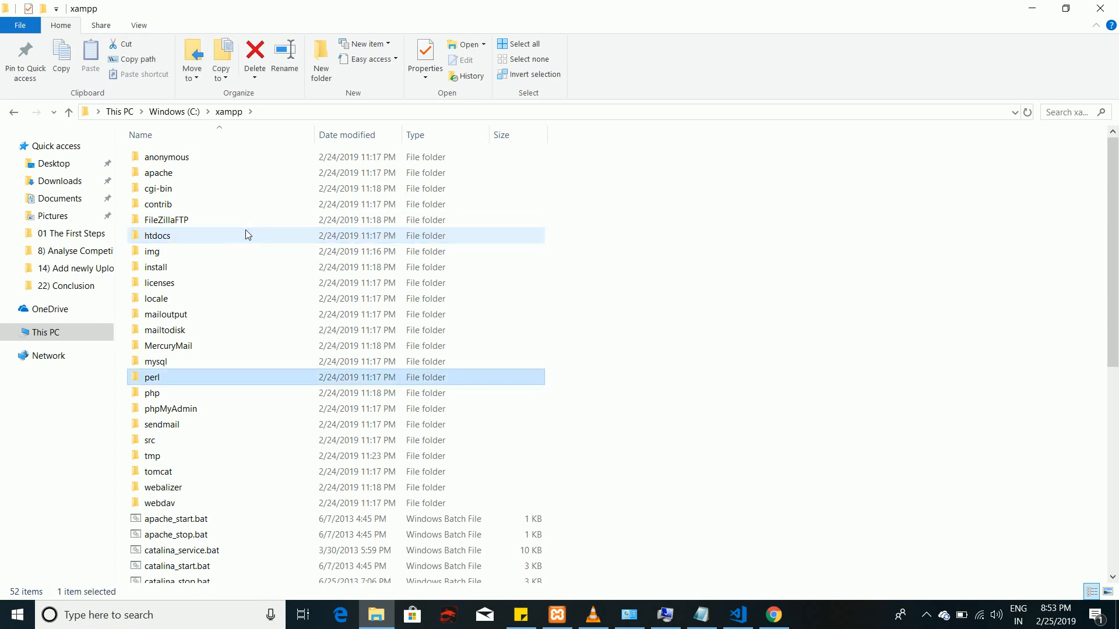
double_click(153, 393)
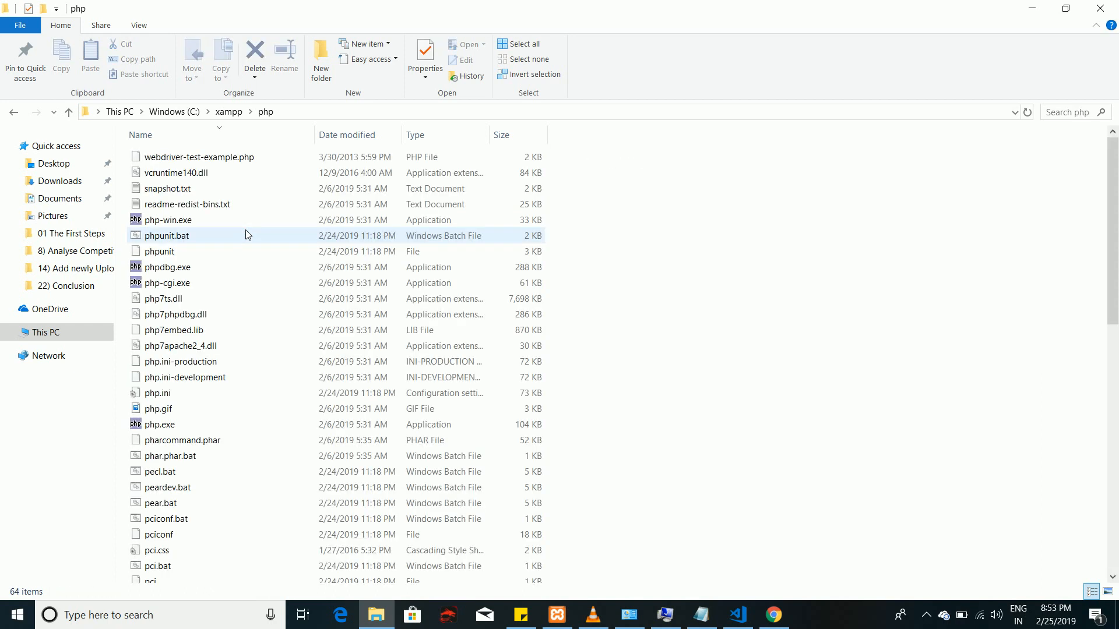
click(159, 425)
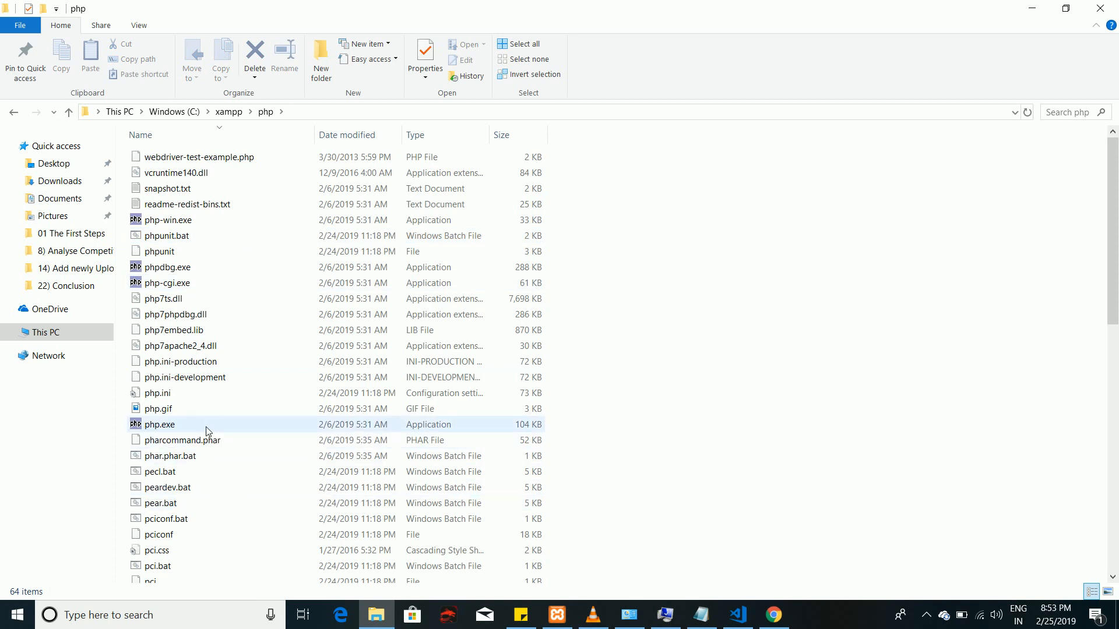
click(157, 408)
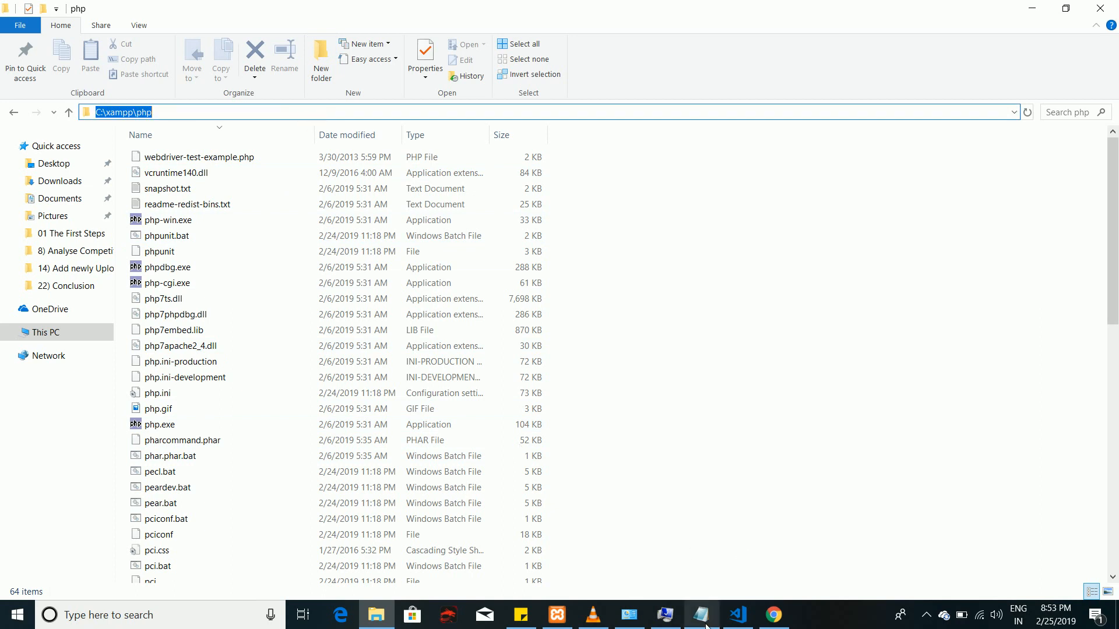
Step: Write "C:\xampp\php\php.exe" in Notepad and begin doubling the backslashes
click(700, 614)
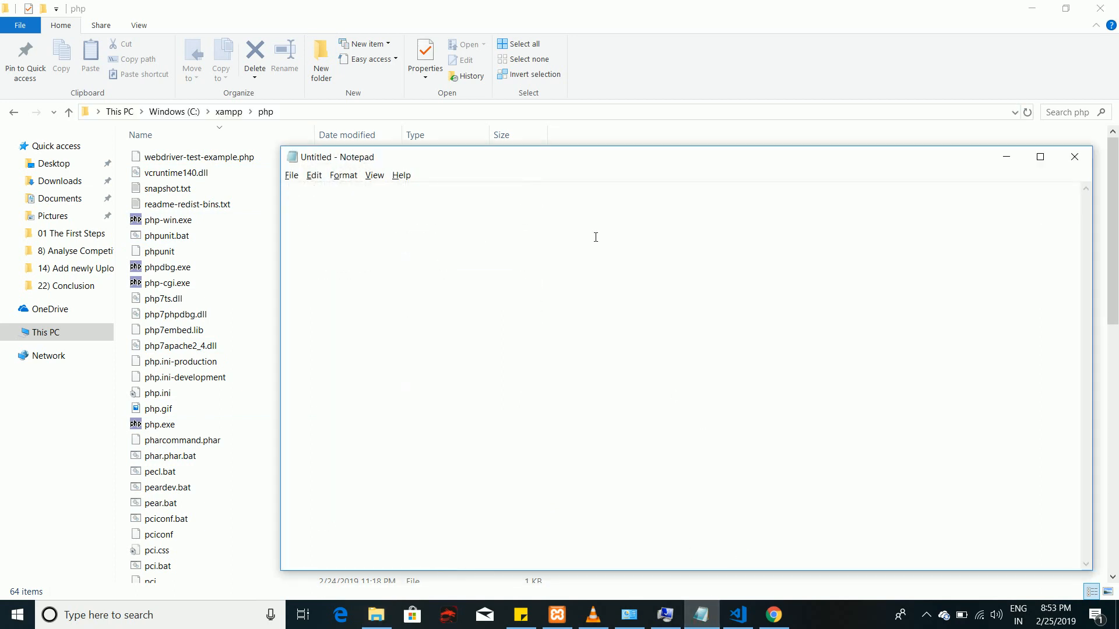
text("C:\xampp\php")
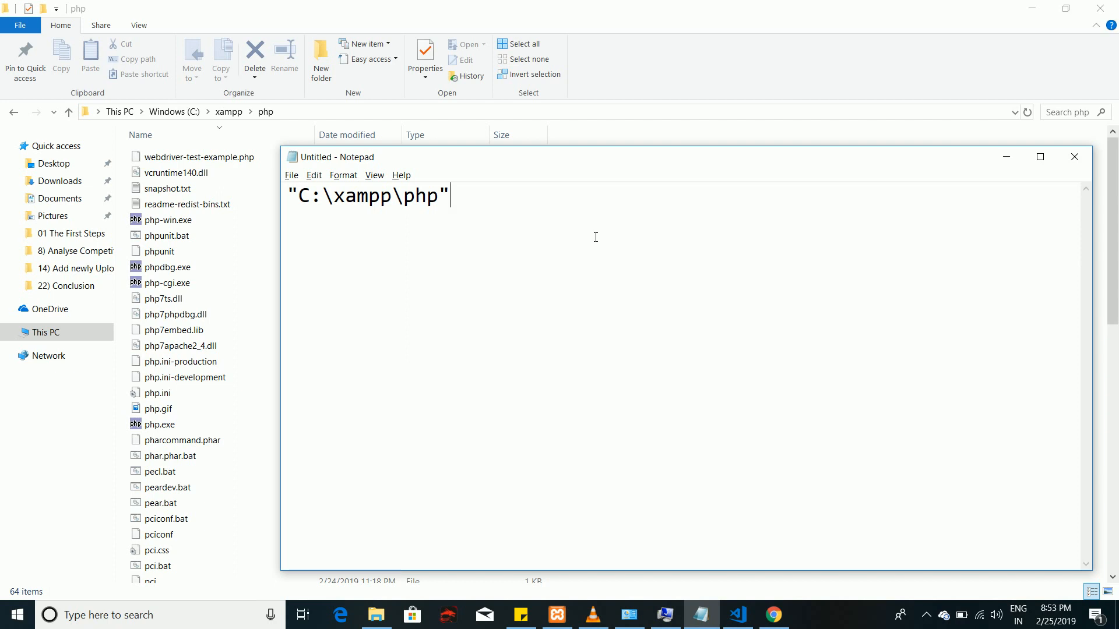
text(\)
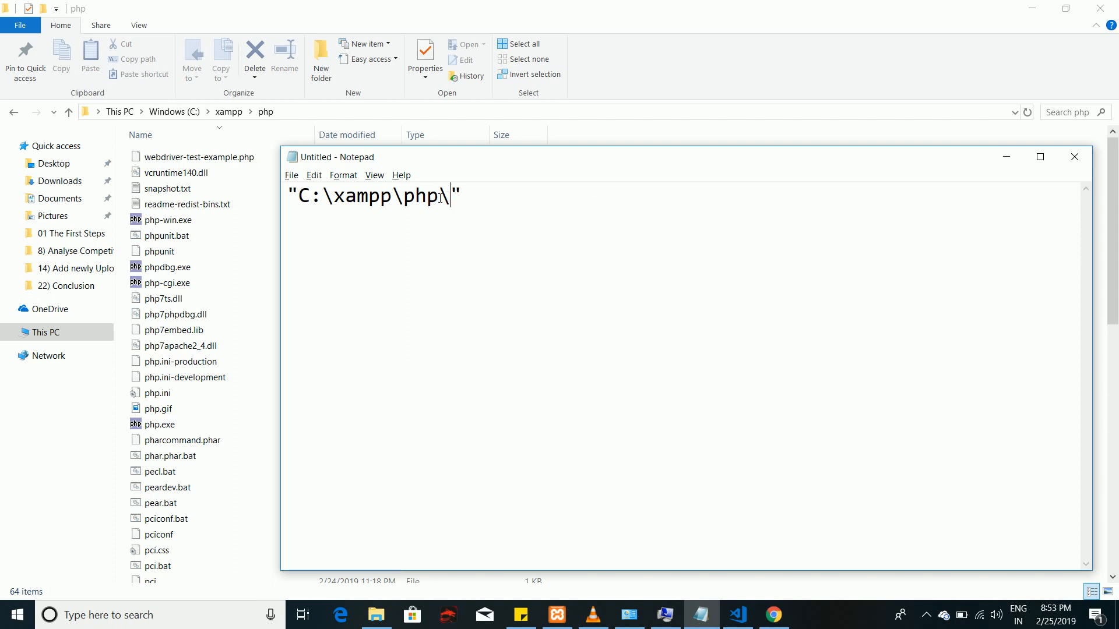
text(php.exe)
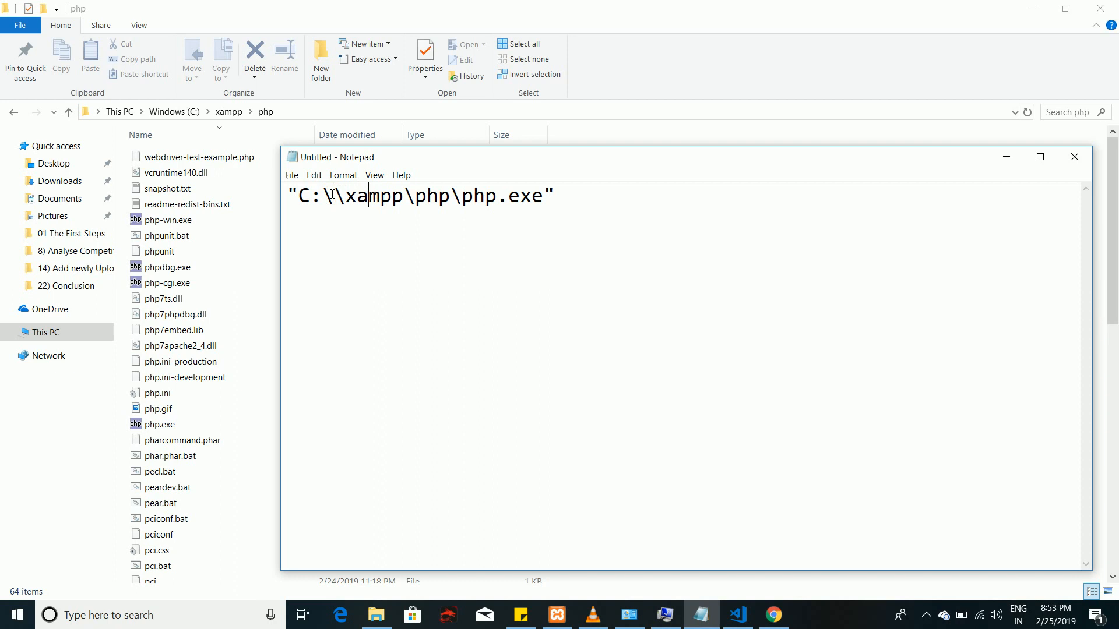
text(\)
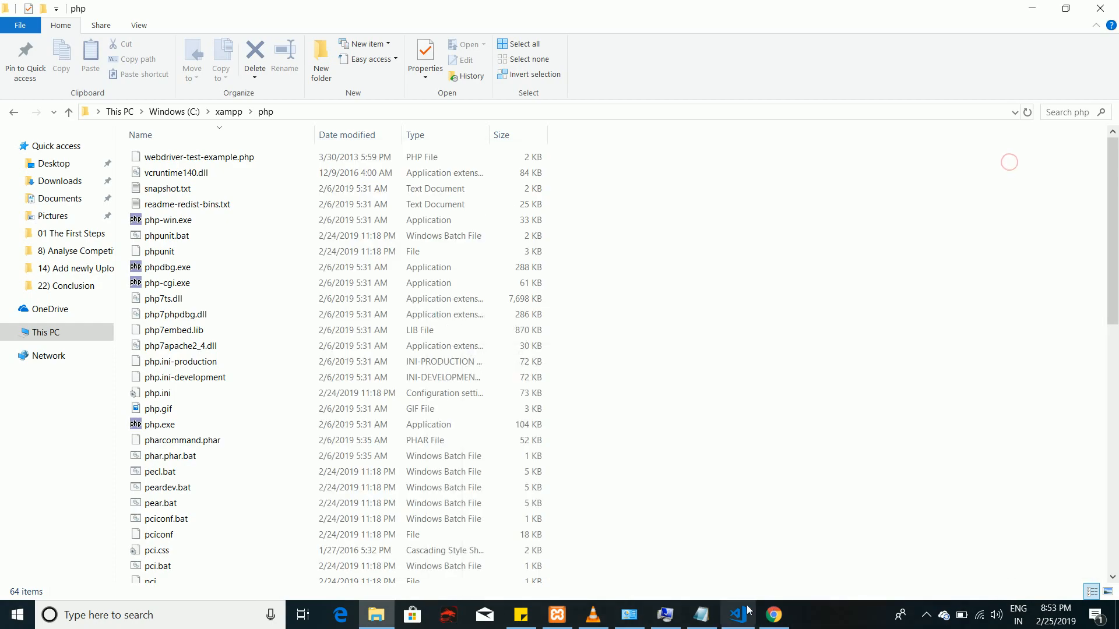
Step: Copy php.validate.executablePath from the VS Code warning and add it, quoted, before the Notepad path
click(737, 615)
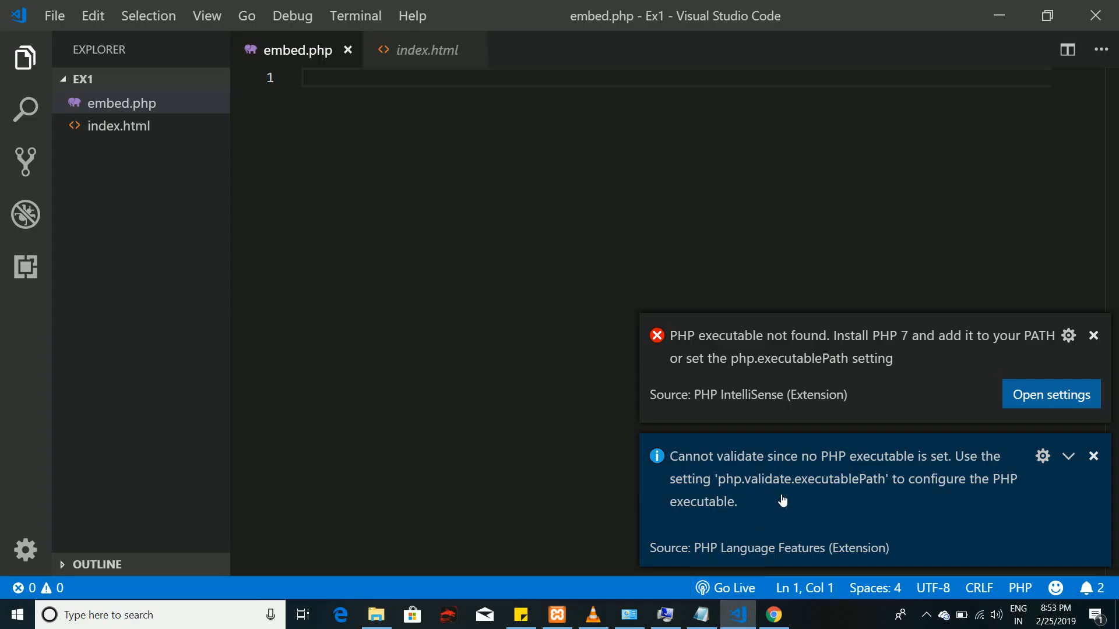
double_click(749, 479)
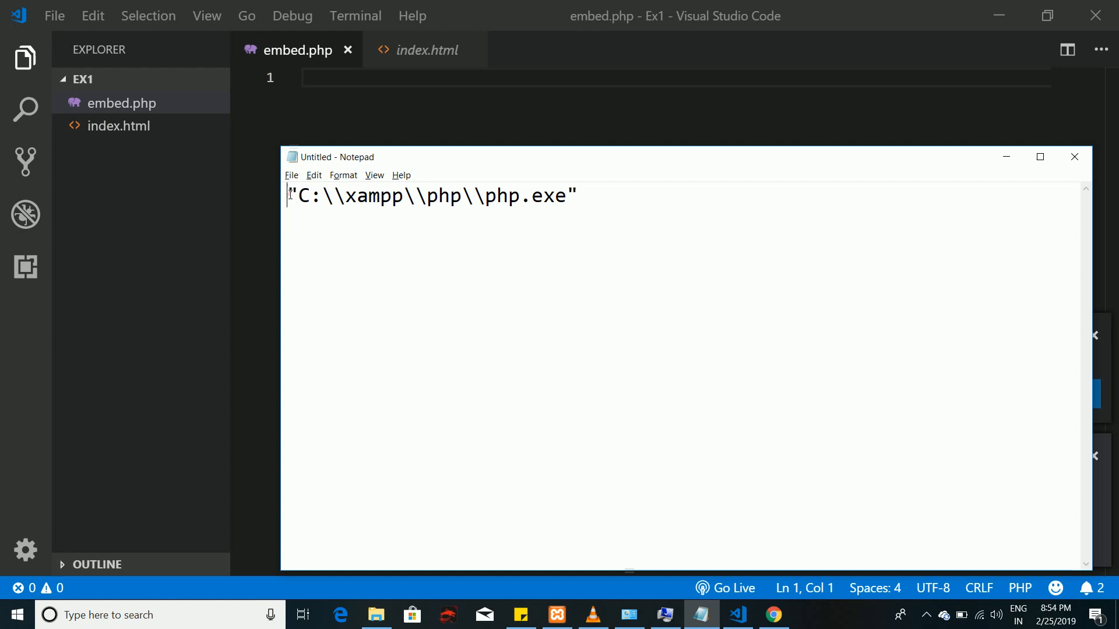
text(php.validate.executablePath)
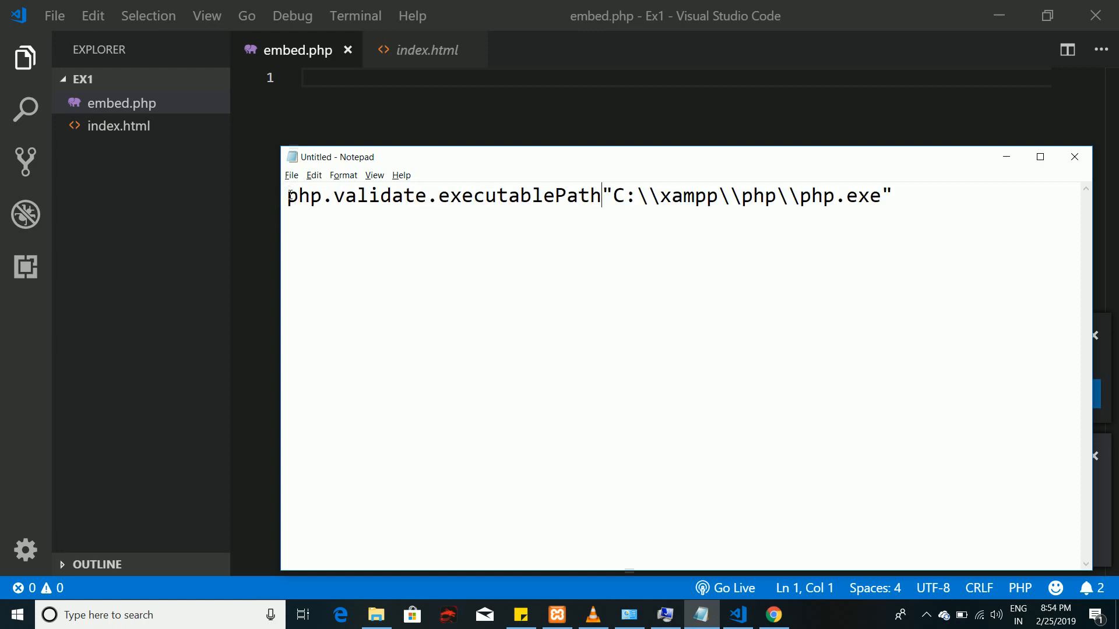
text(")
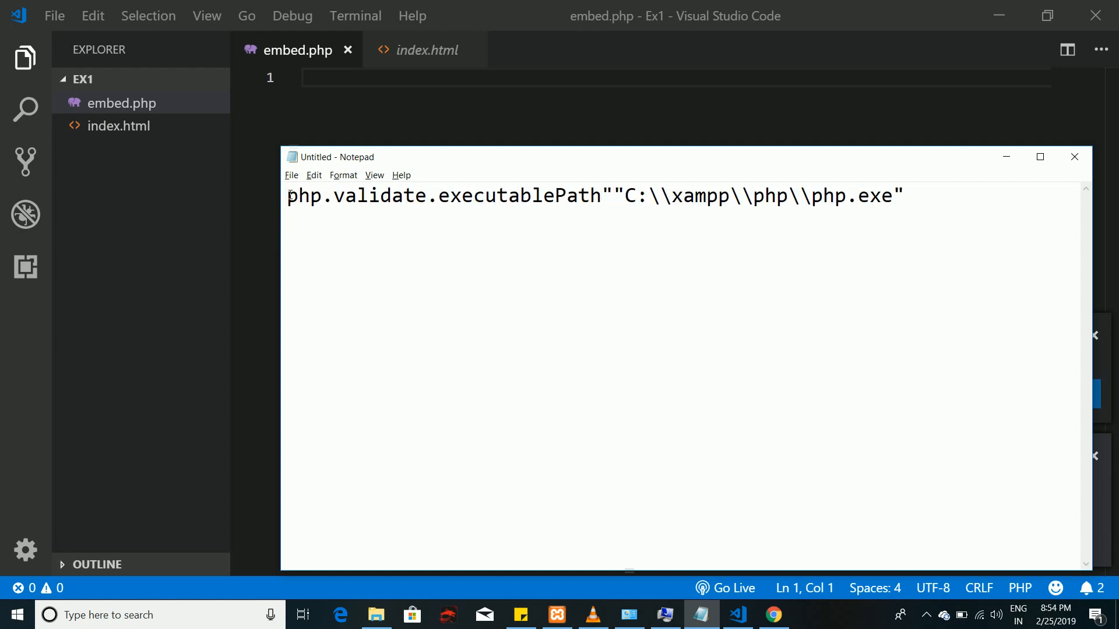
text(")
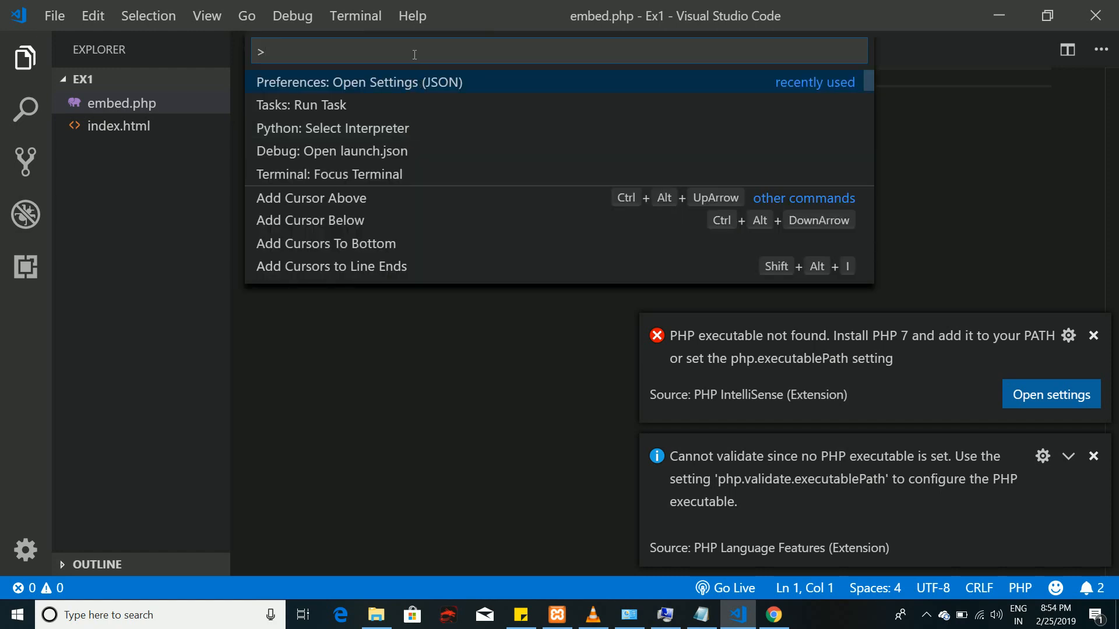
mouse_move(750, 98)
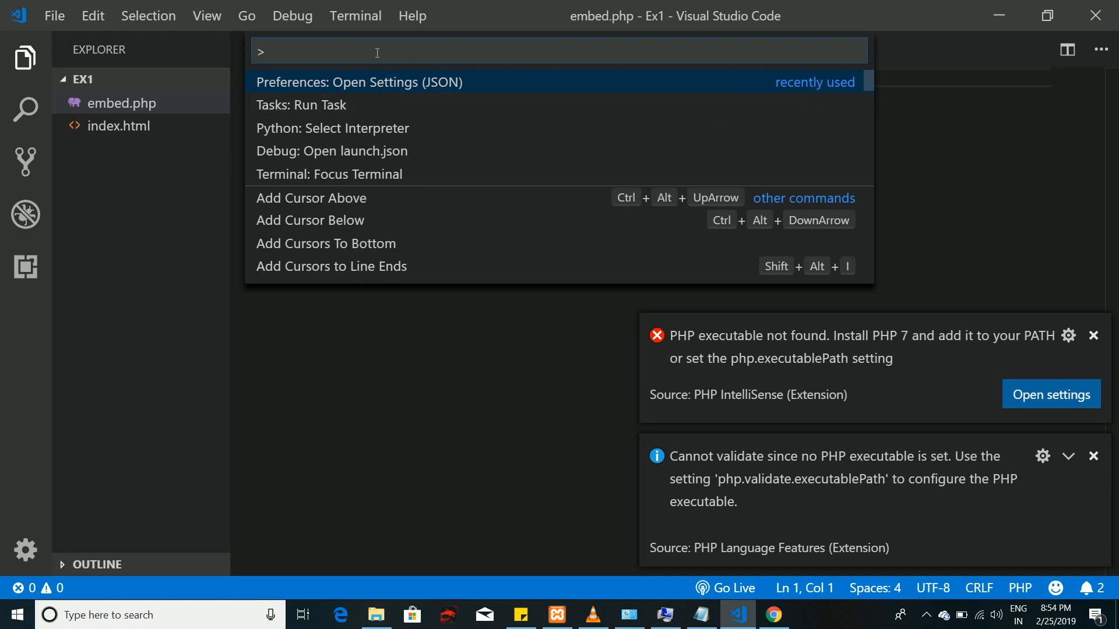
Step: Search the command palette for settings and choose Preferences: Open Settings (JSON)
text(setting)
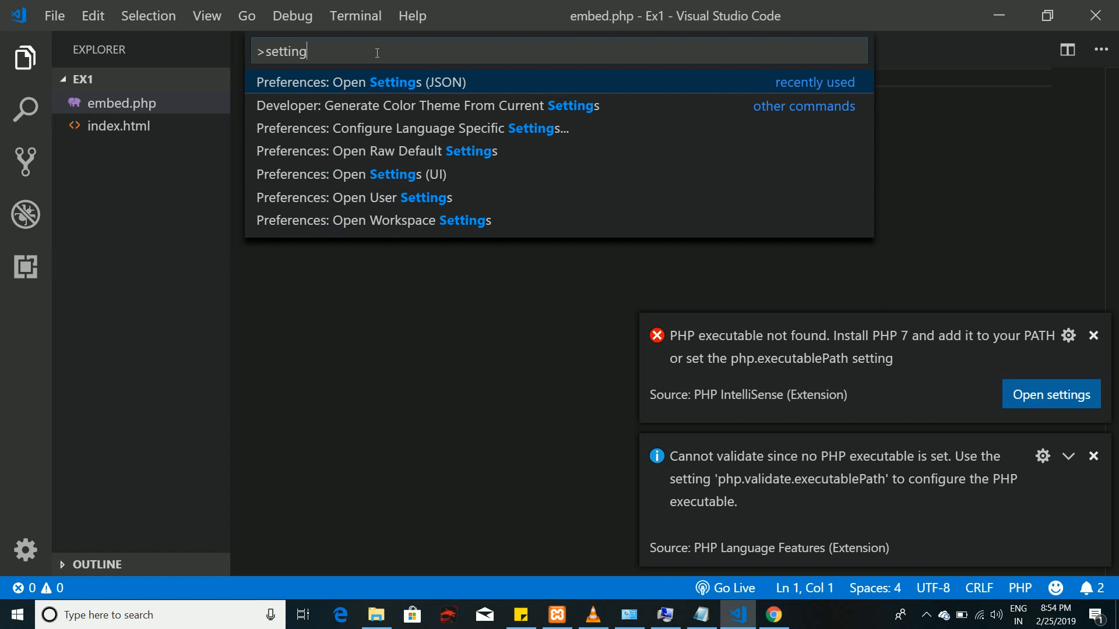
text(s)
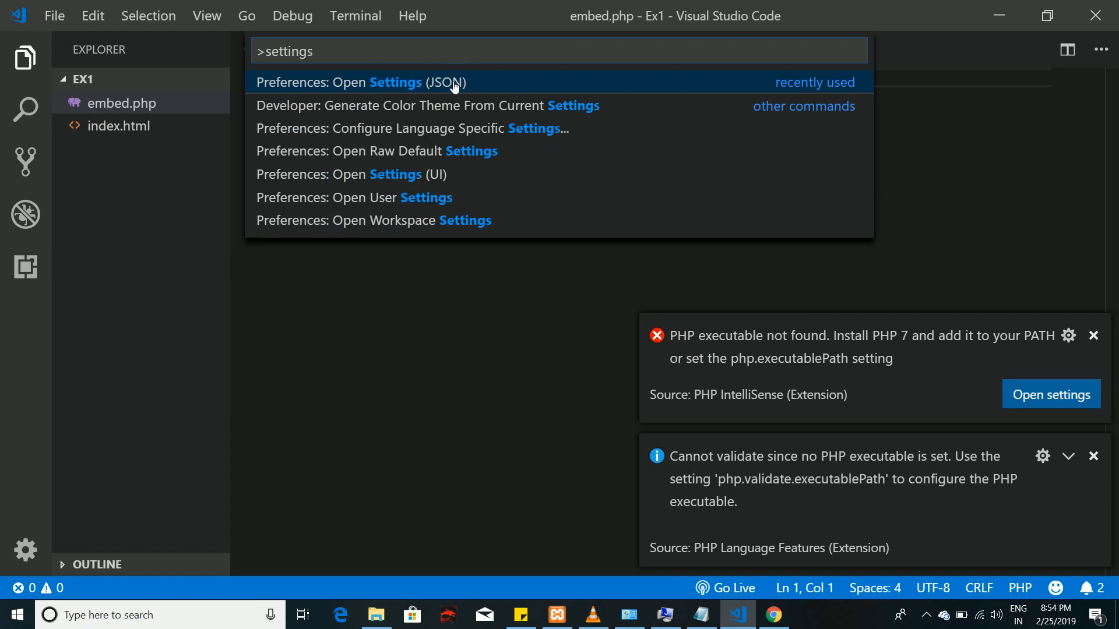
click(362, 82)
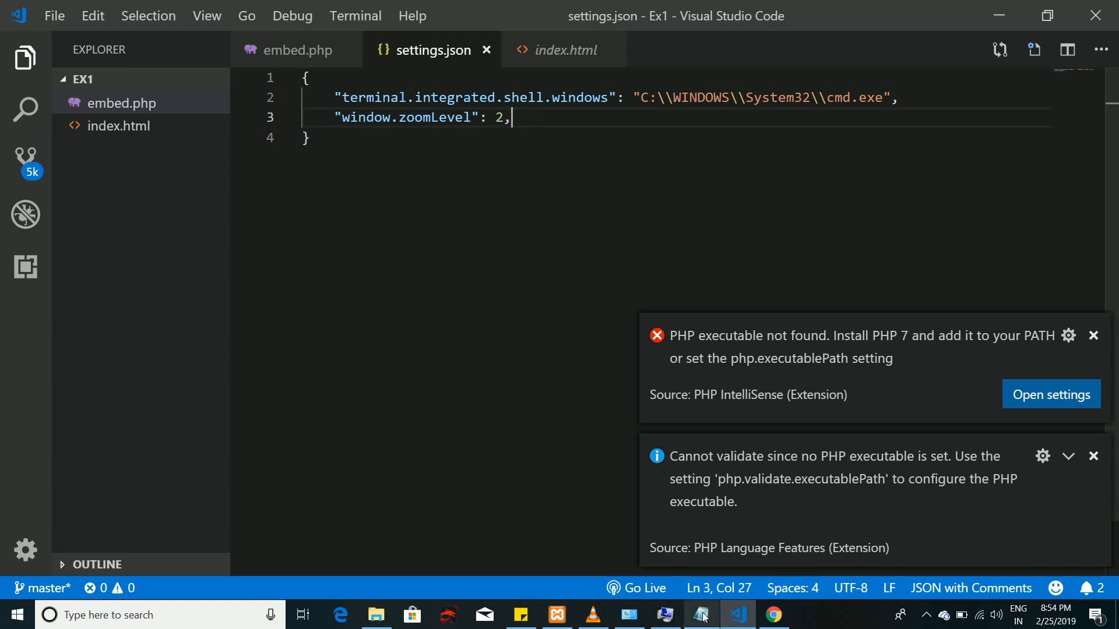
Step: Complete the Notepad line as "php.validate.executablePath" : "C:\\xampp\\php\\php.exe"
click(699, 614)
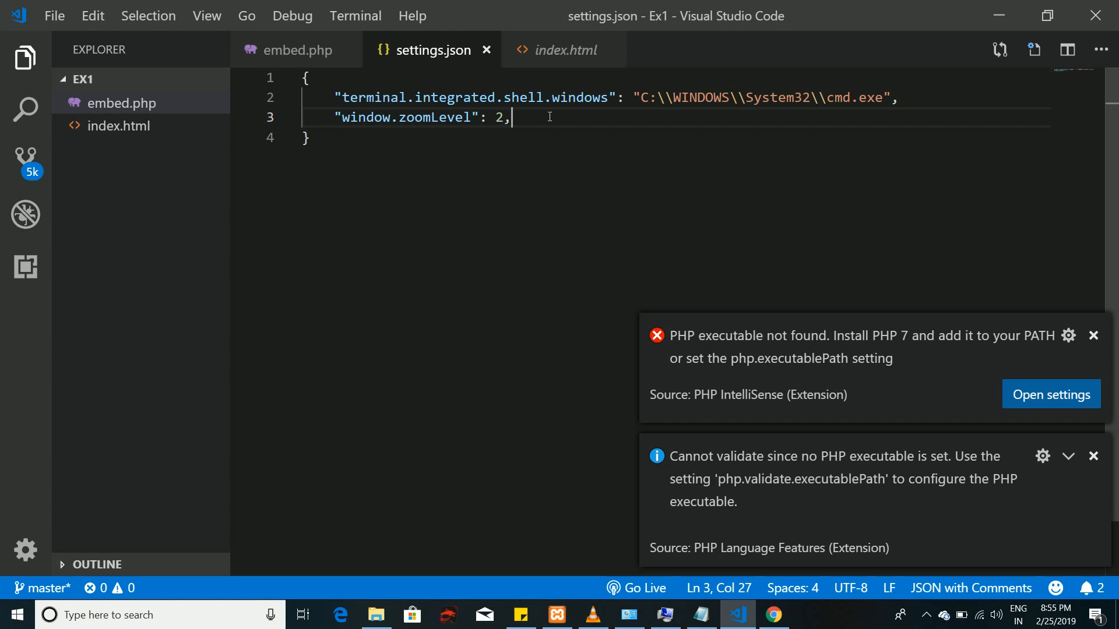
text("php.validate.executablePath" : "C:\\xampp\\php\\php.exe")
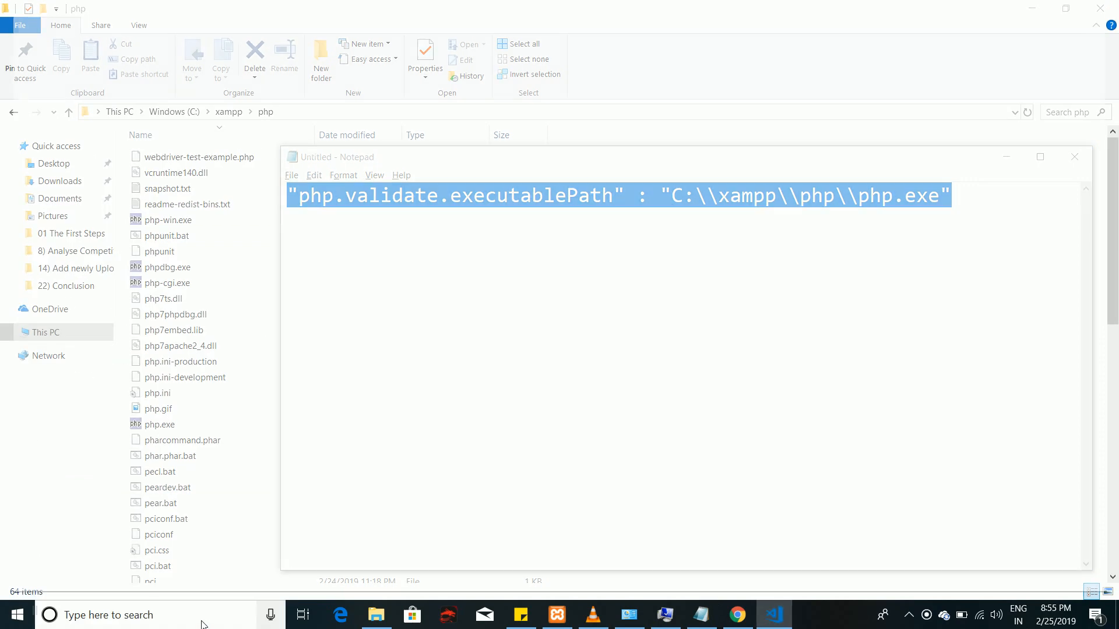
Step: Paste the entry after "window.zoomLevel": 2, close settings.json, and dismiss the Git notification
click(772, 614)
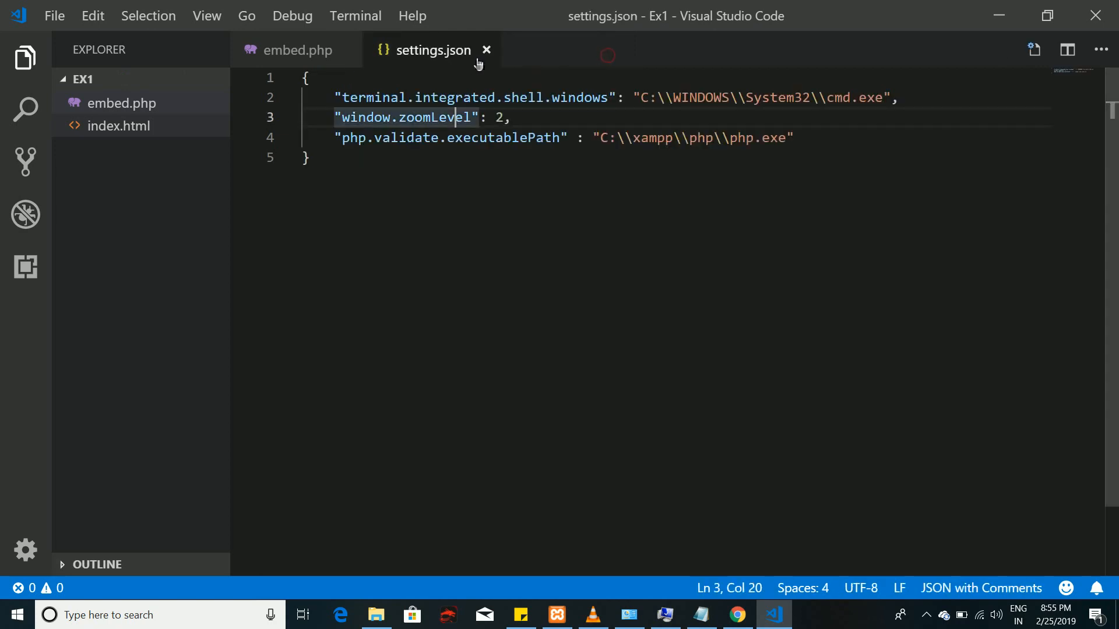
click(487, 50)
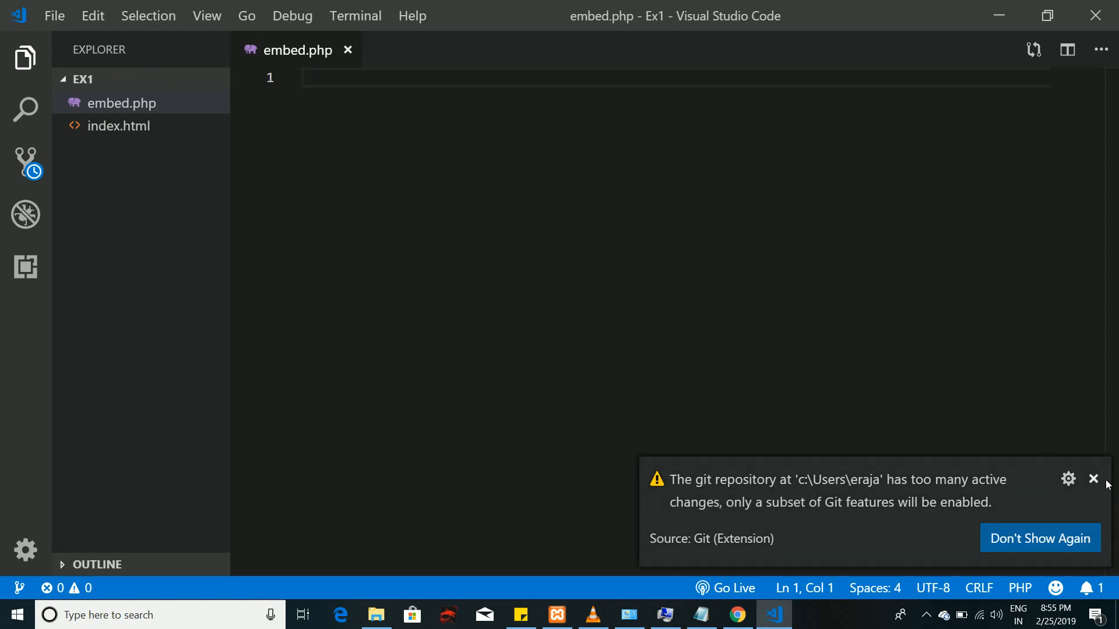
click(1092, 479)
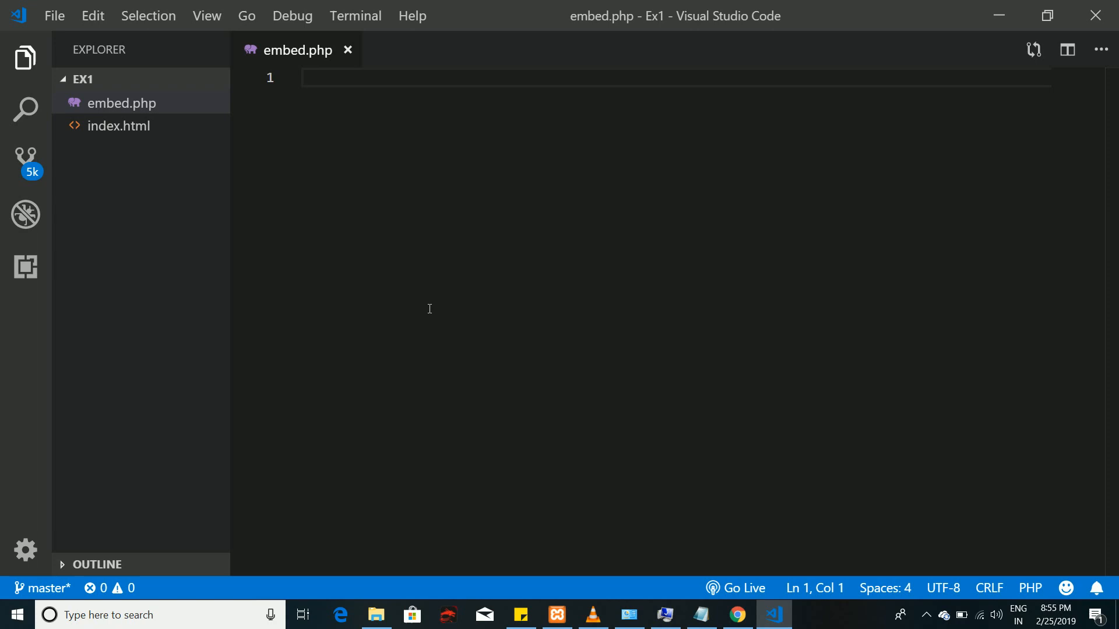